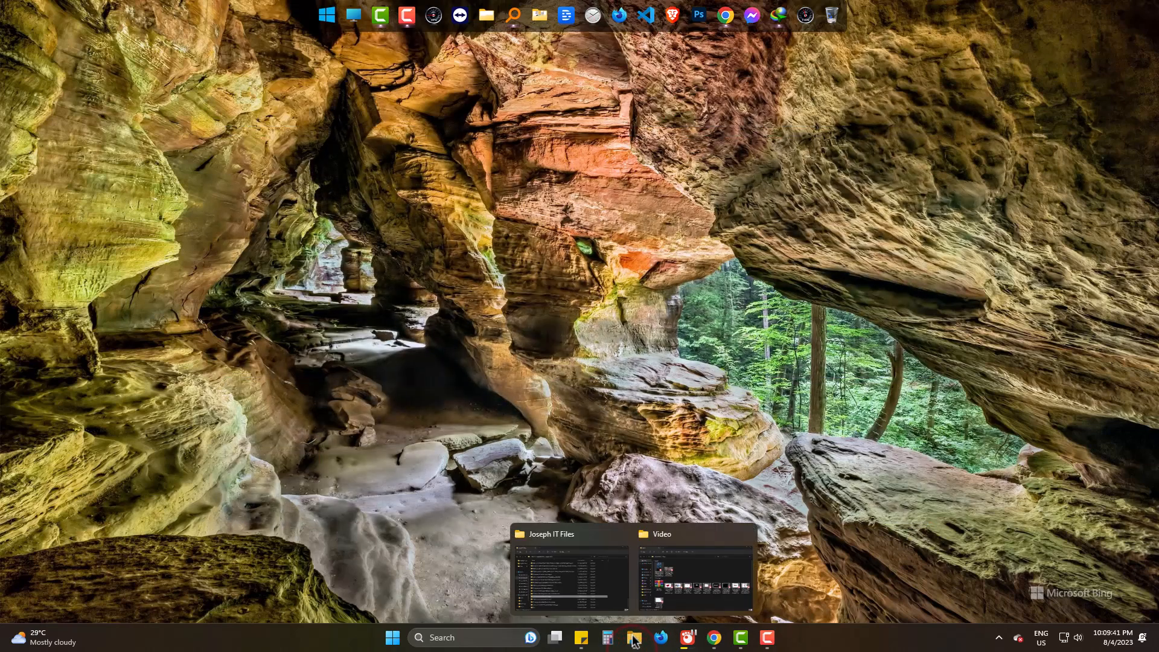
# - Switch to the Video folder window in File Explorer to reach the rain MP4
pyautogui.click(692, 569)
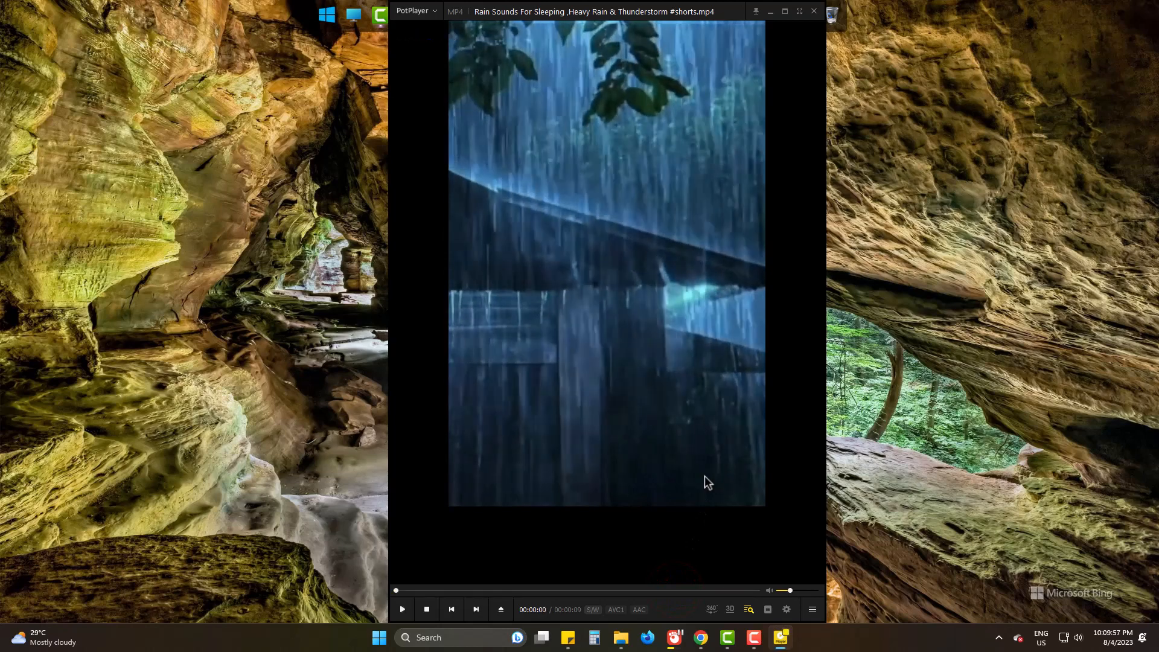
pyautogui.click(689, 590)
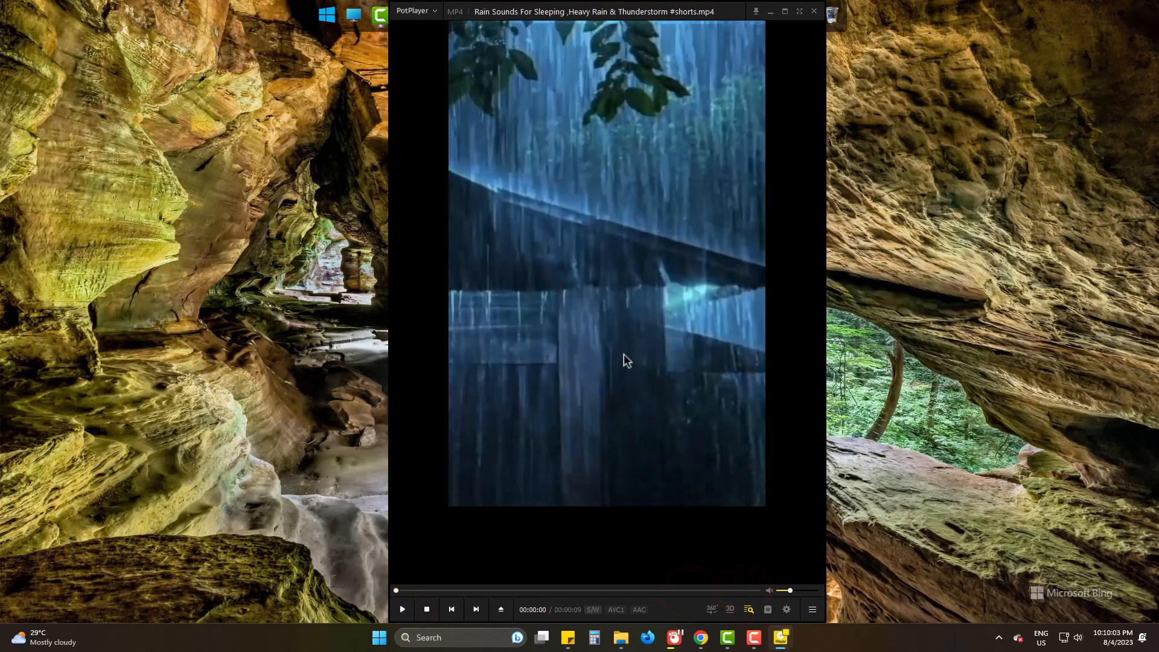
pyautogui.moveTo(564, 171)
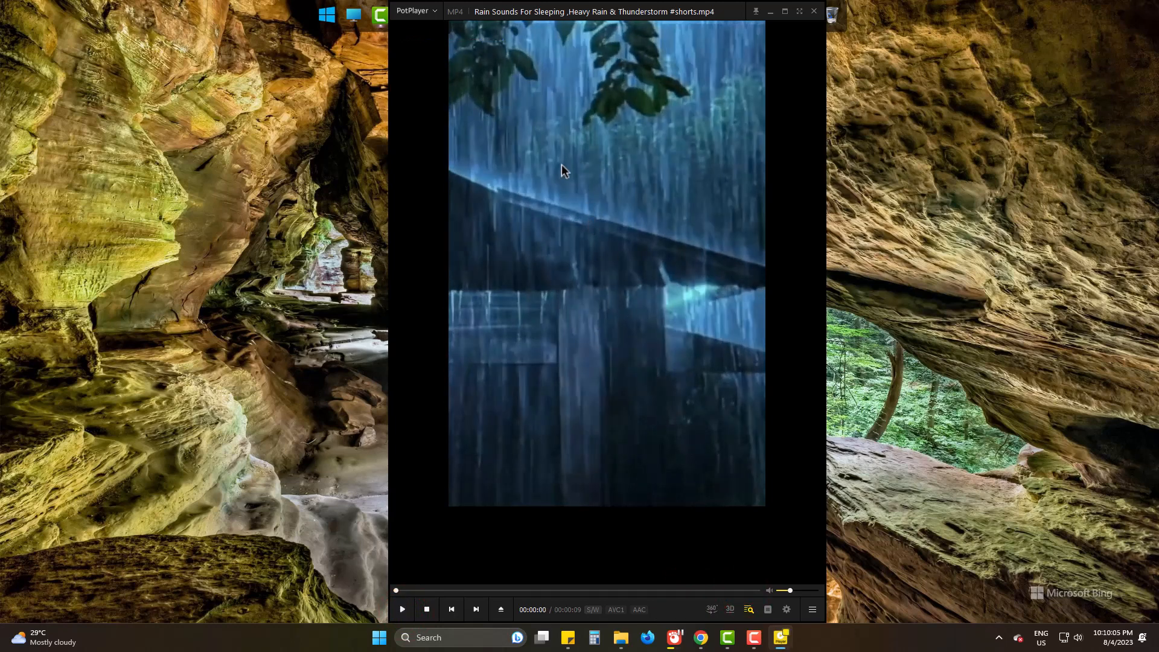
# - Set Repeat Playback to 'Enable: Repeat playing item' from the video's context menu
pyautogui.rightClick(562, 171)
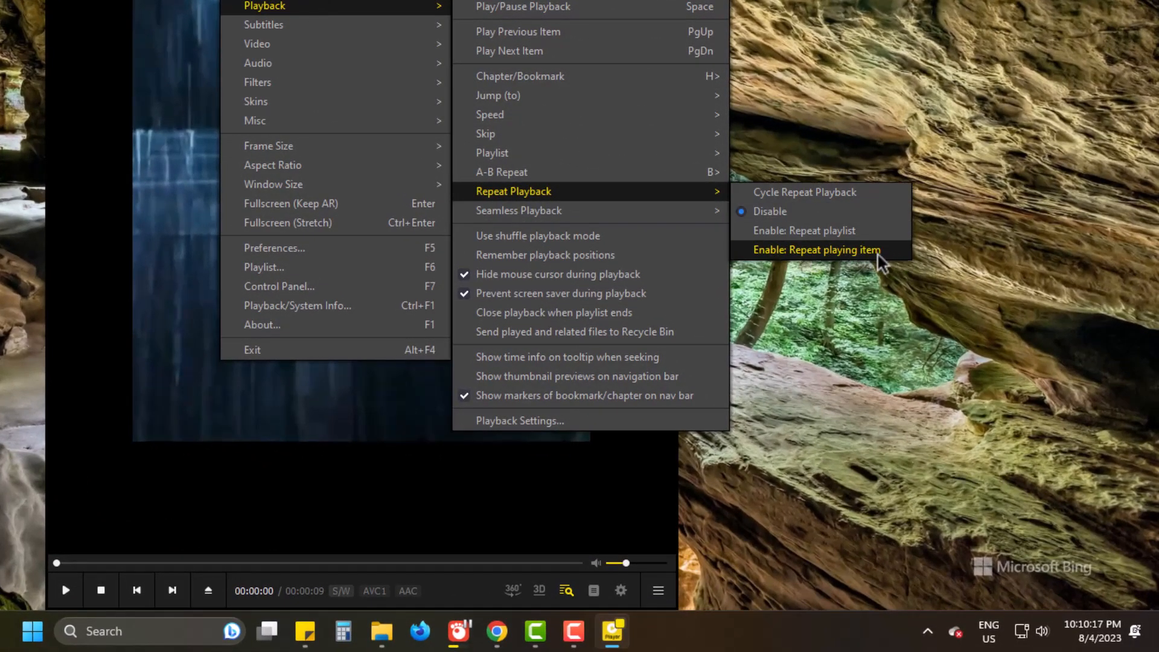
pyautogui.moveTo(891, 267)
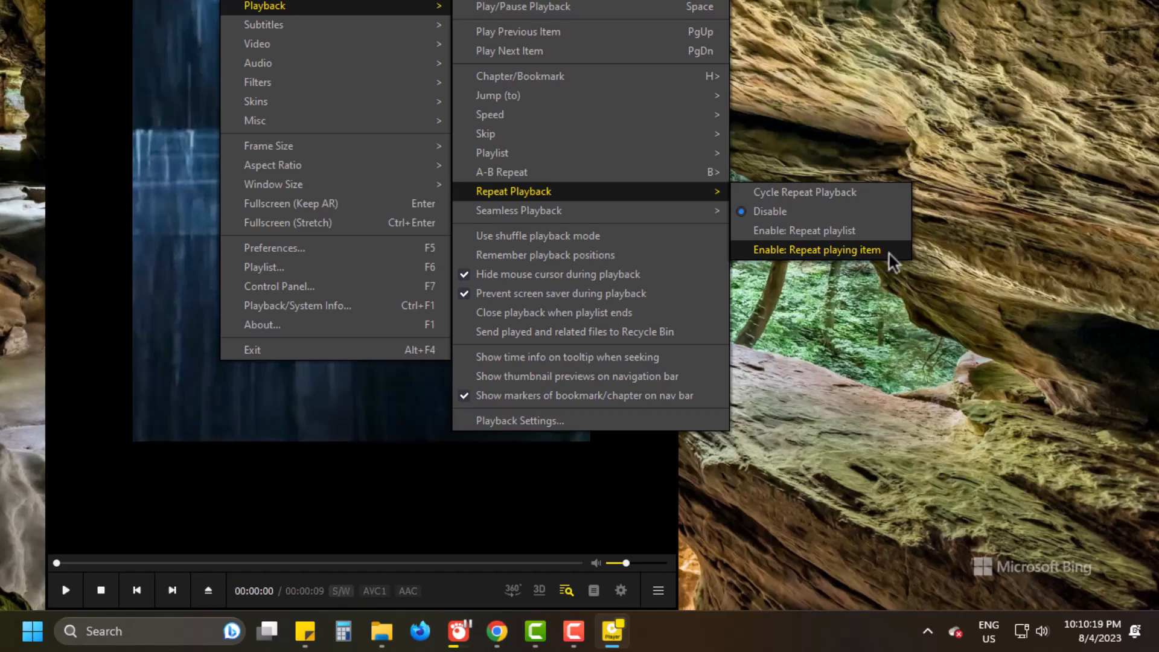
pyautogui.click(817, 250)
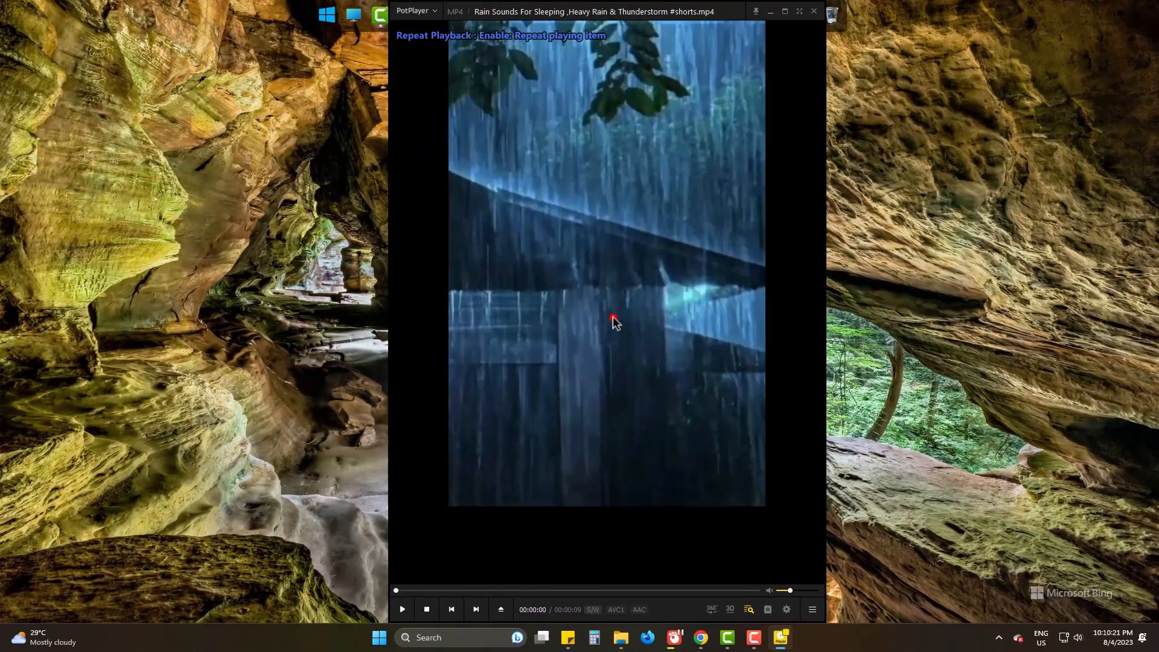
# - Play the rain video and seek to about 93% through the clip
pyautogui.click(699, 590)
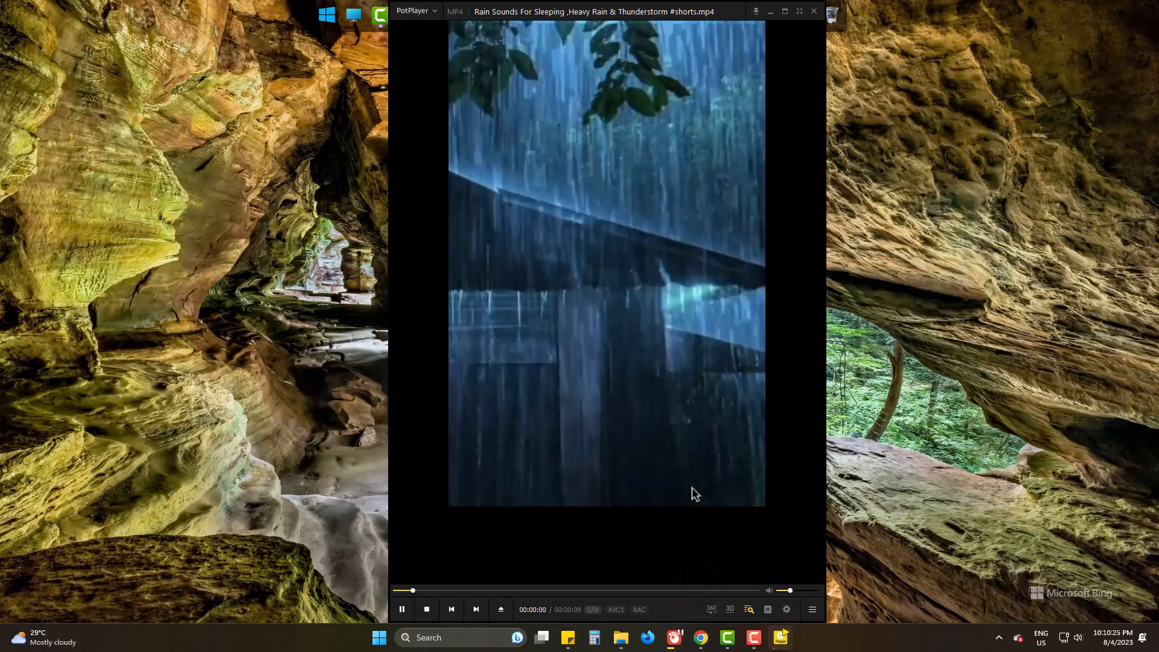
pyautogui.click(468, 591)
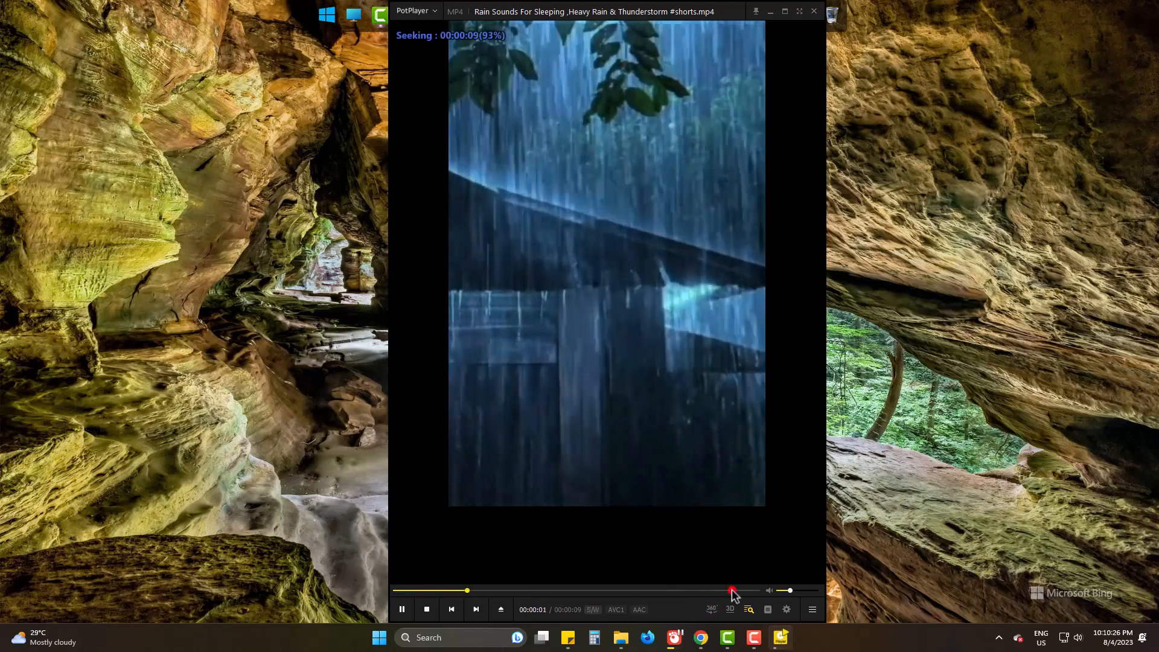